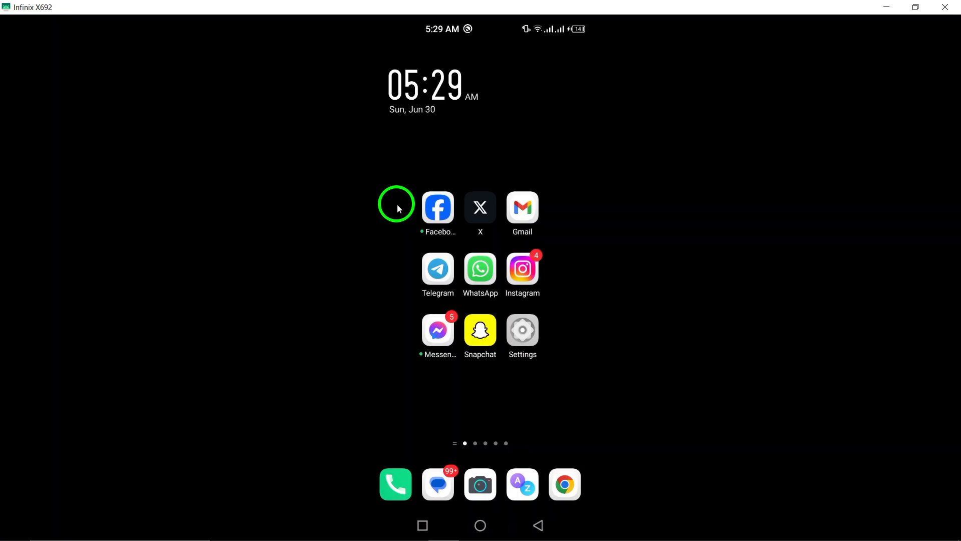
pyautogui.moveTo(379, 196)
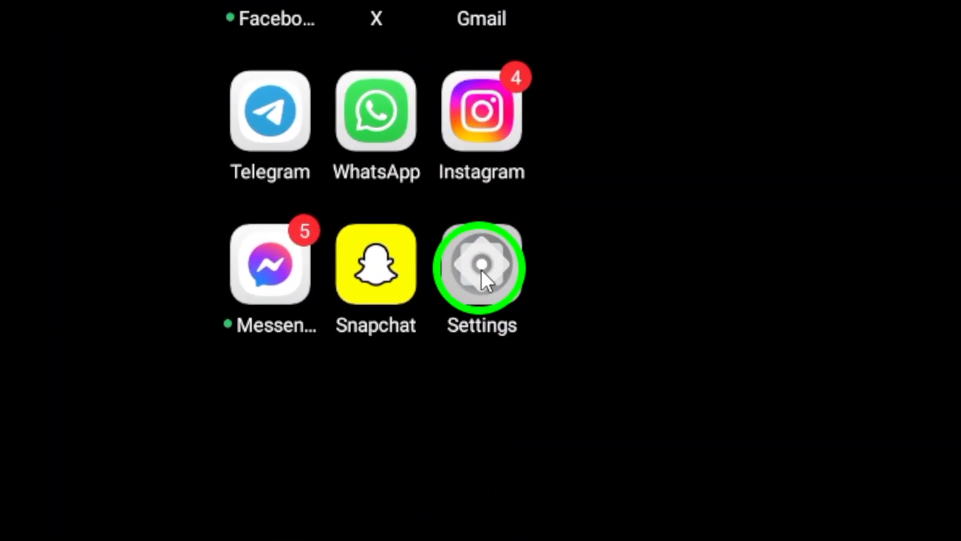
# Step: Reach App management > App settings from the notification shade's Settings gear
pyautogui.scroll(-3)
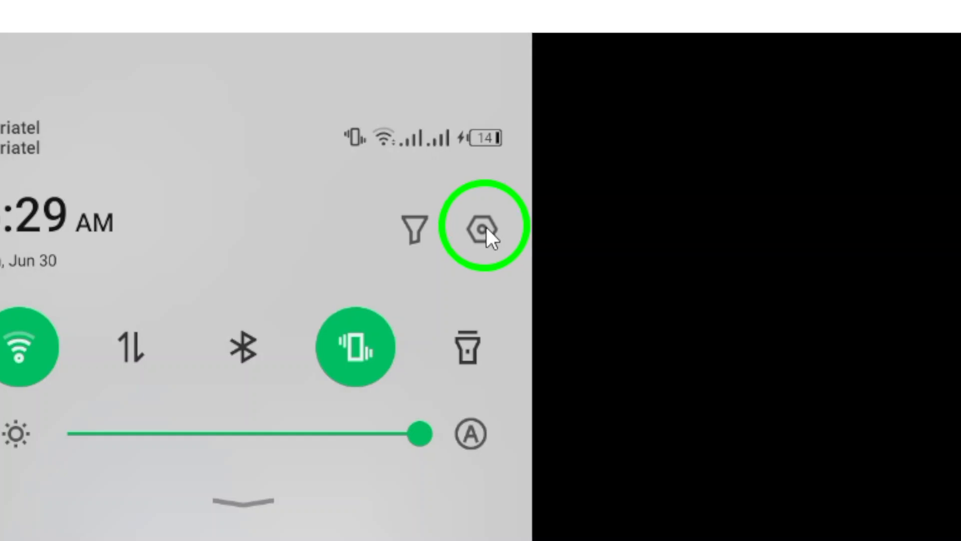
pyautogui.click(472, 225)
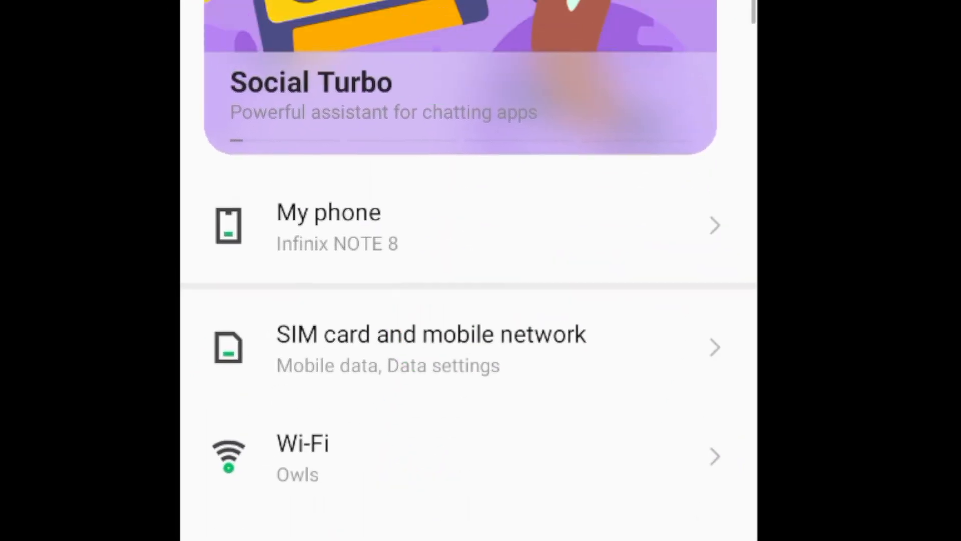
pyautogui.scroll(-3)
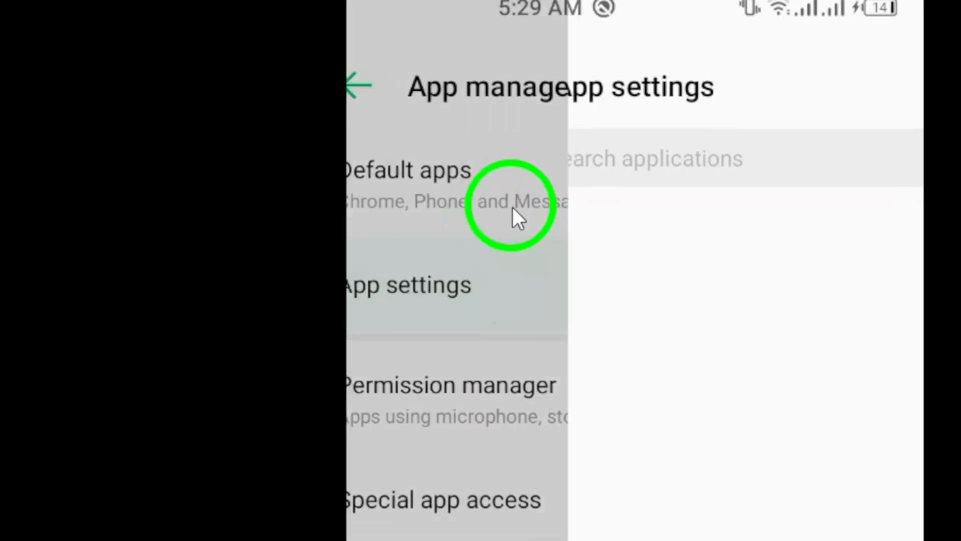
# Step: Find Facebook by searching 'fac' and allow its Microphone permission
pyautogui.write('face')
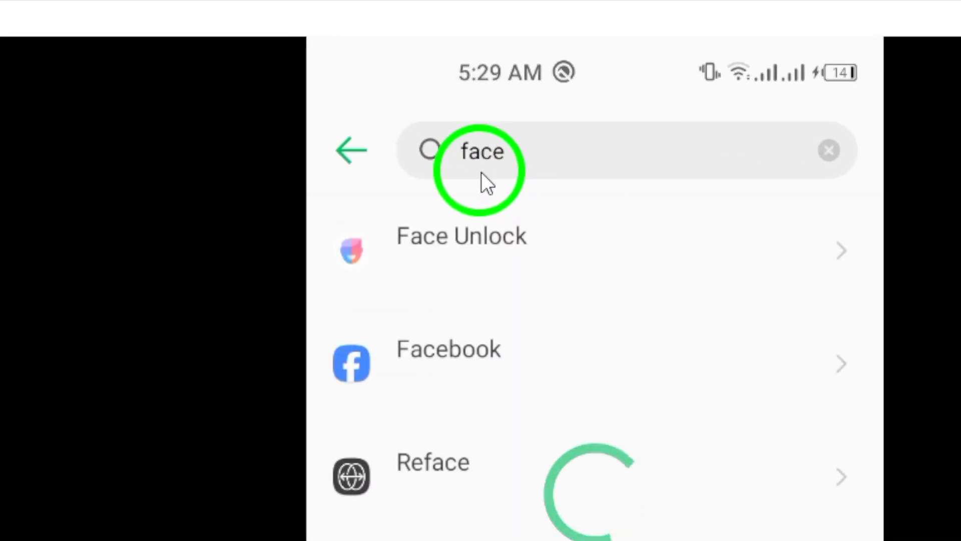
pyautogui.click(447, 362)
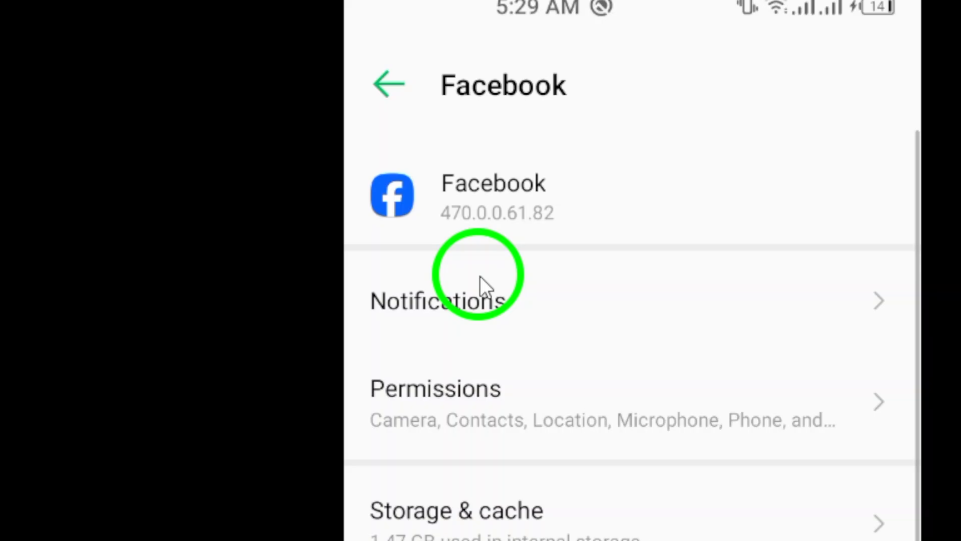
pyautogui.click(436, 389)
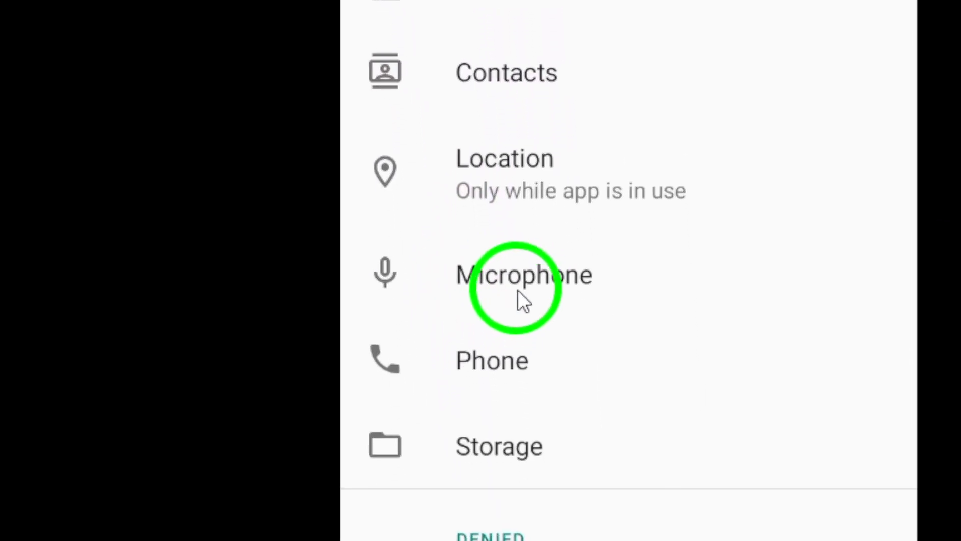
pyautogui.click(523, 274)
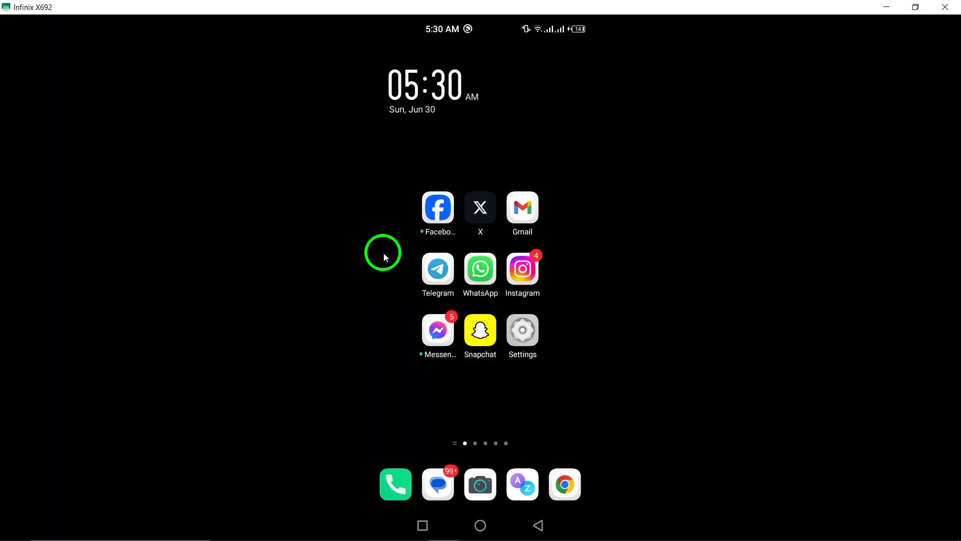
pyautogui.moveTo(376, 237)
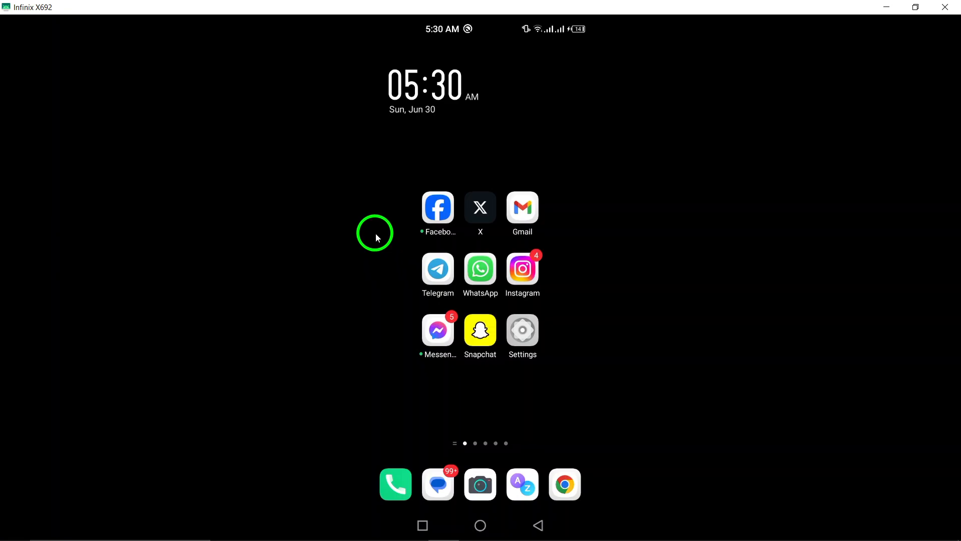